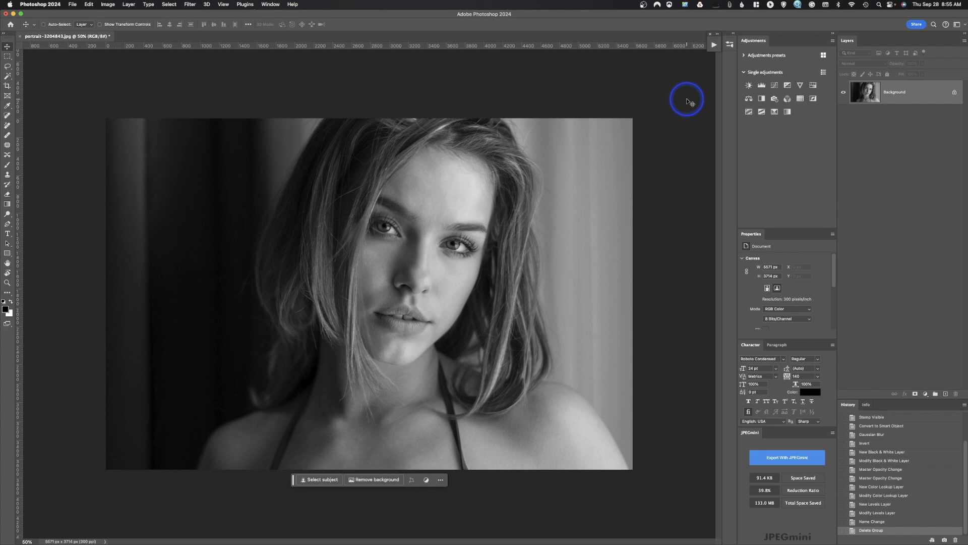
pyautogui.moveTo(58, 66)
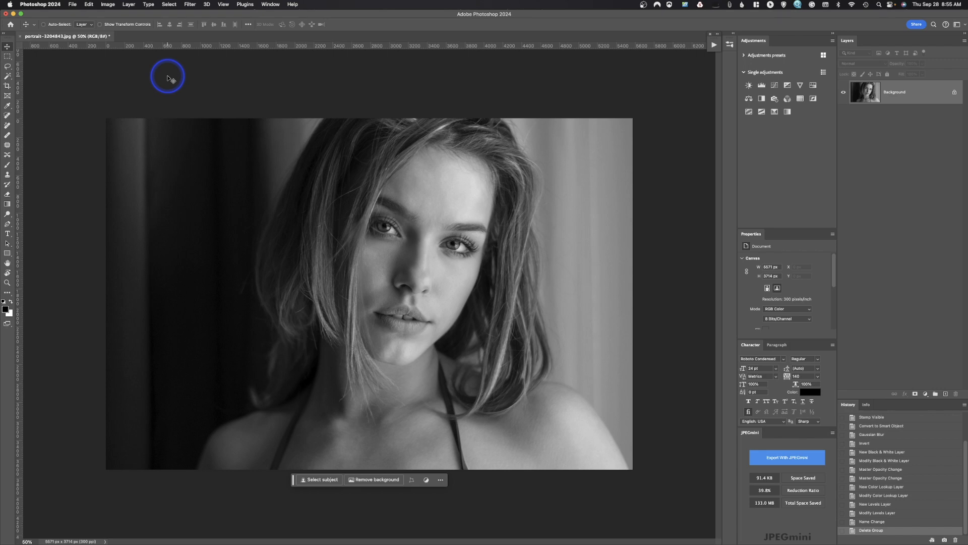
pyautogui.moveTo(295, 88)
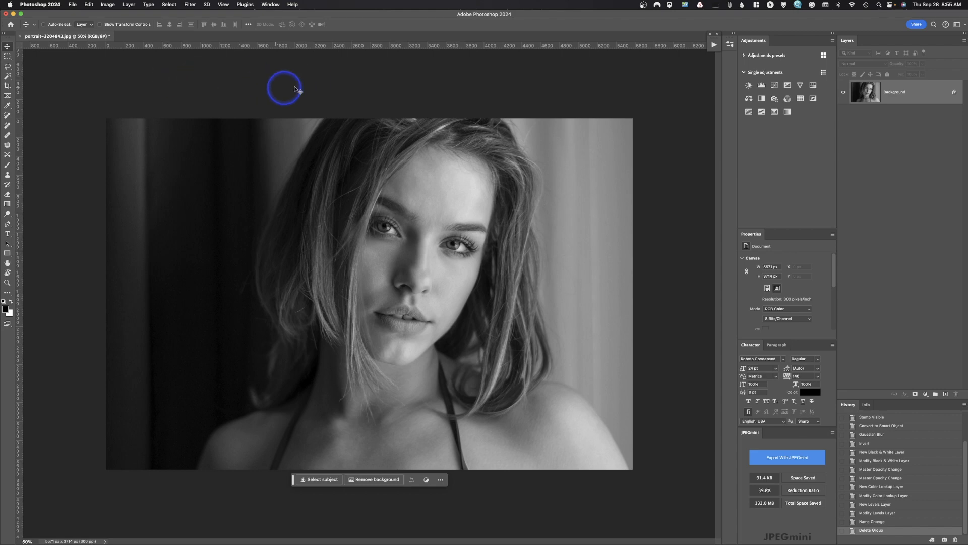
pyautogui.moveTo(250, 90)
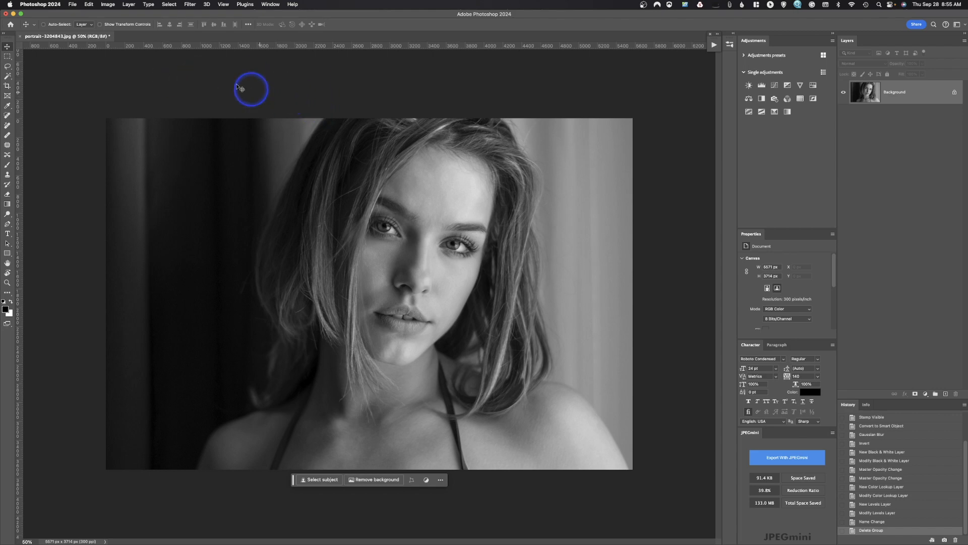
# Step: Resize the portrait to 3000 px wide (3000 × 2000) and select the entire canvas
pyautogui.click(108, 4)
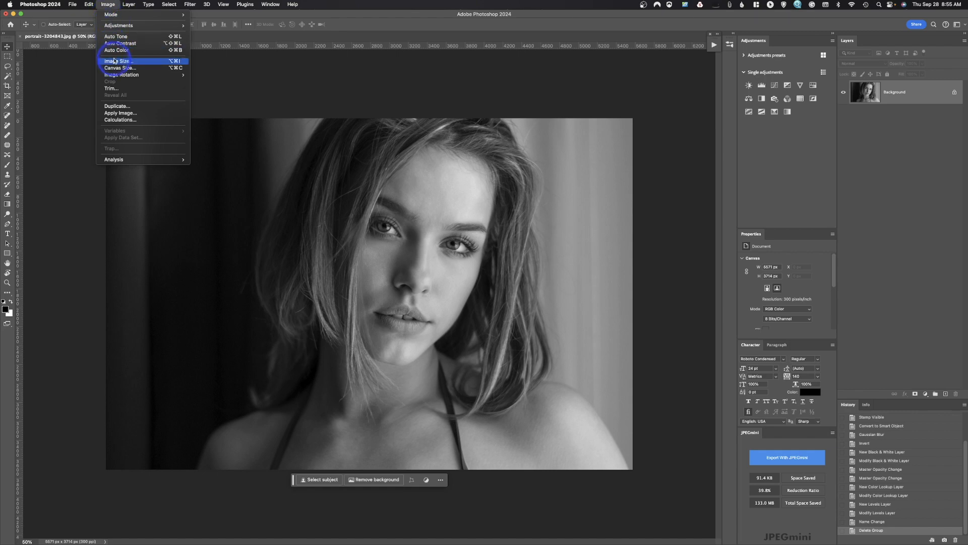
pyautogui.click(116, 60)
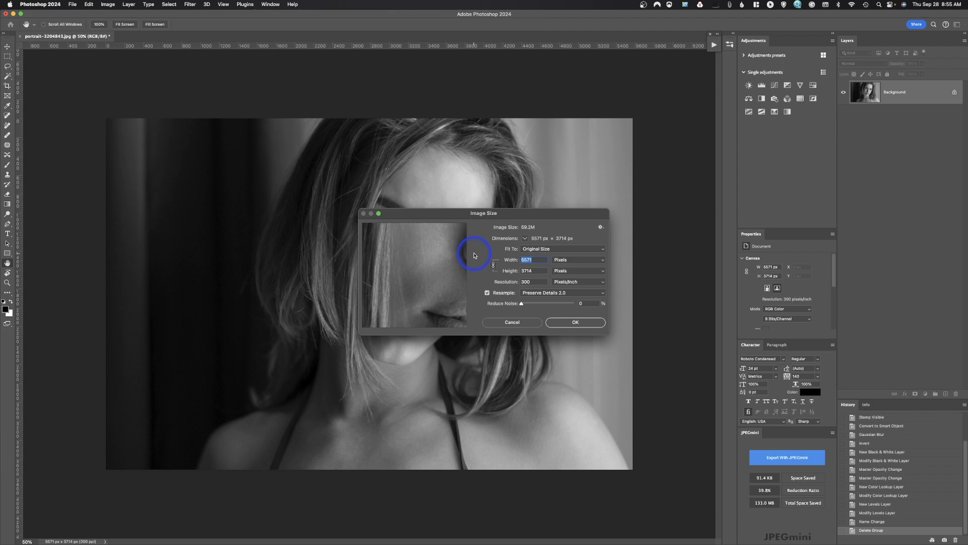
pyautogui.click(561, 248)
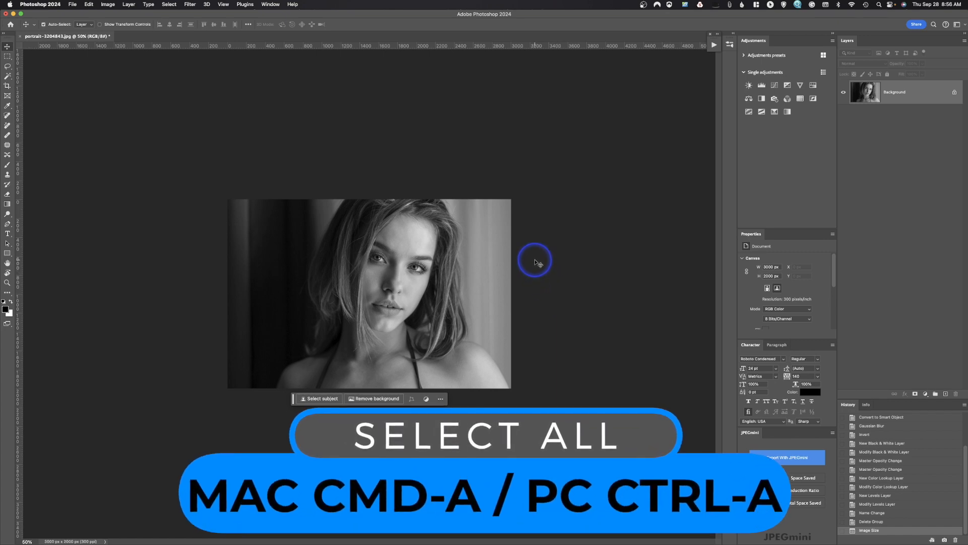
pyautogui.press('cmd+a')
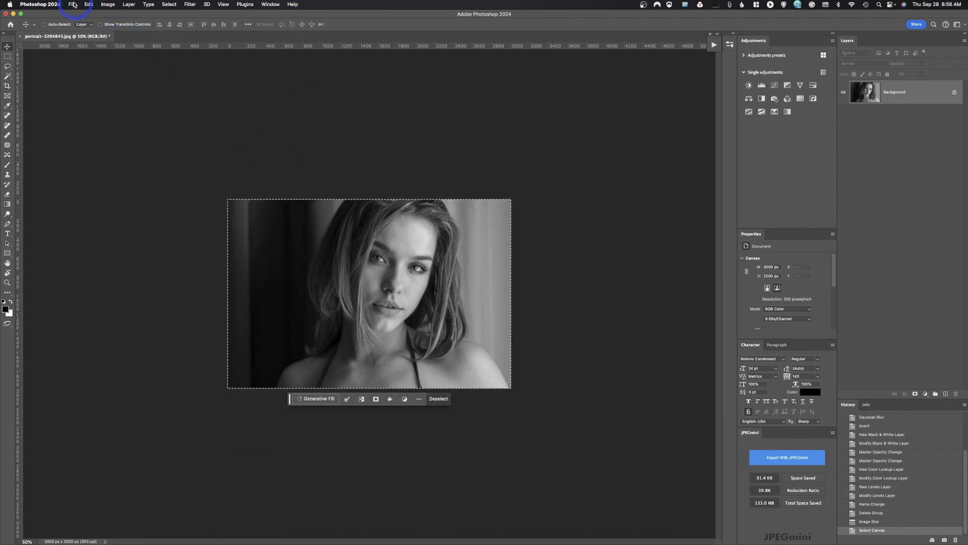
# Step: Create a 3000 × 2000 px document with a White background and Artboards ticked
pyautogui.click(73, 4)
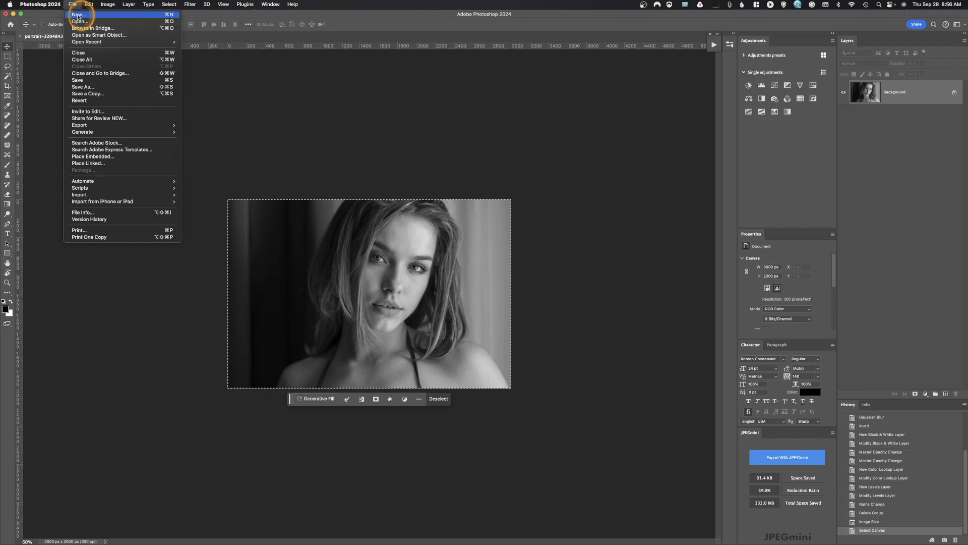
pyautogui.click(77, 14)
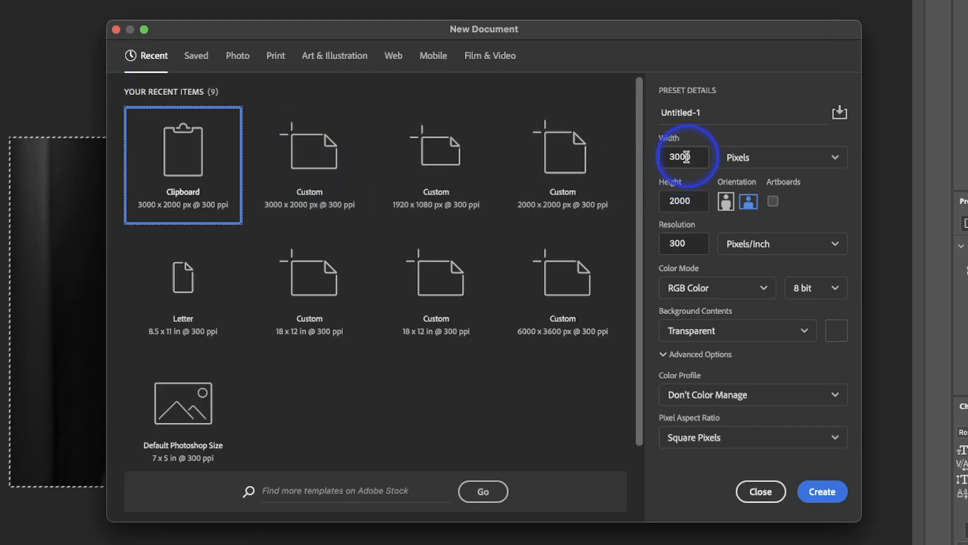
pyautogui.click(684, 200)
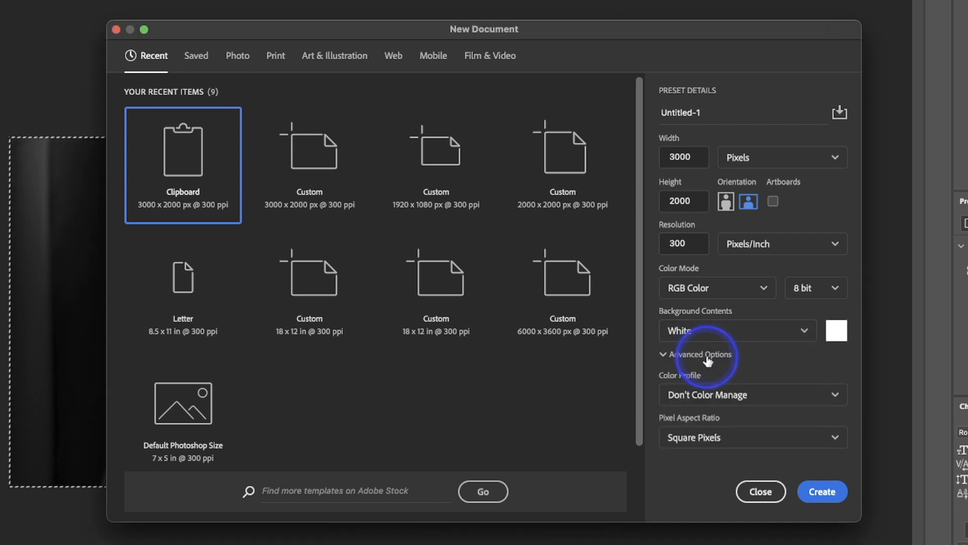
pyautogui.moveTo(806, 374)
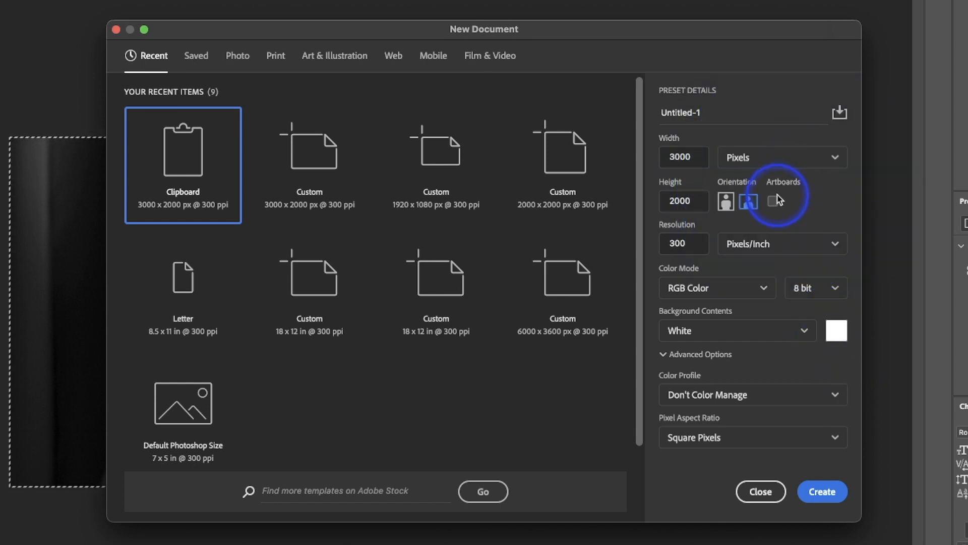
pyautogui.click(772, 202)
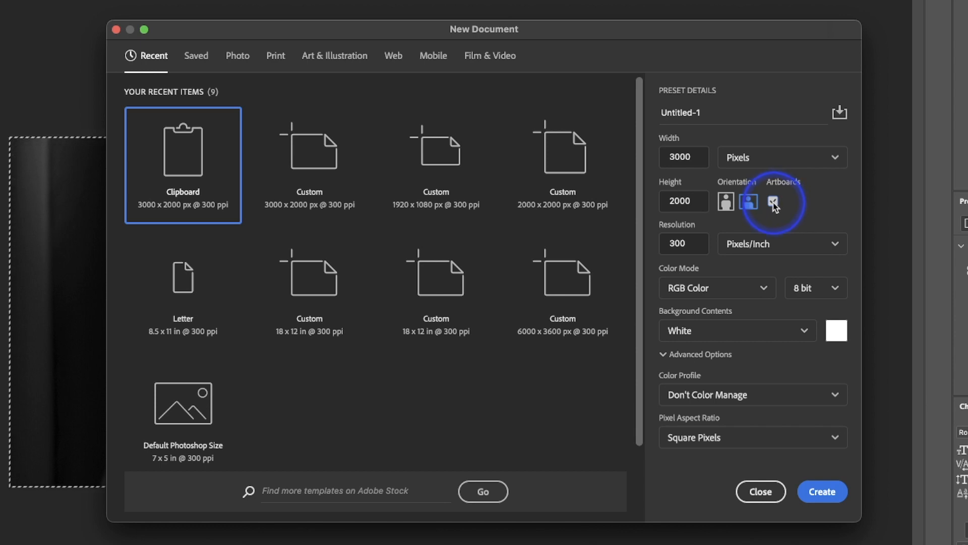
pyautogui.click(772, 201)
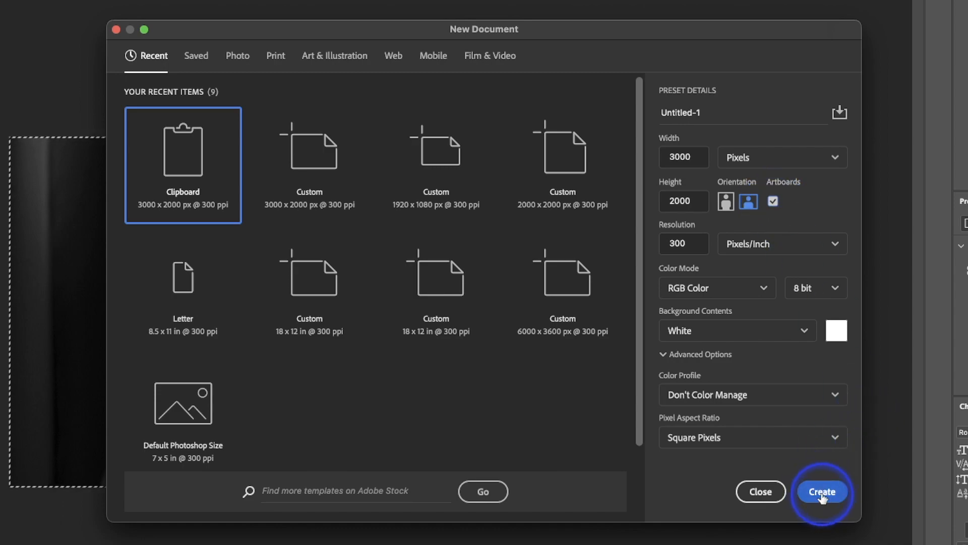
pyautogui.click(821, 491)
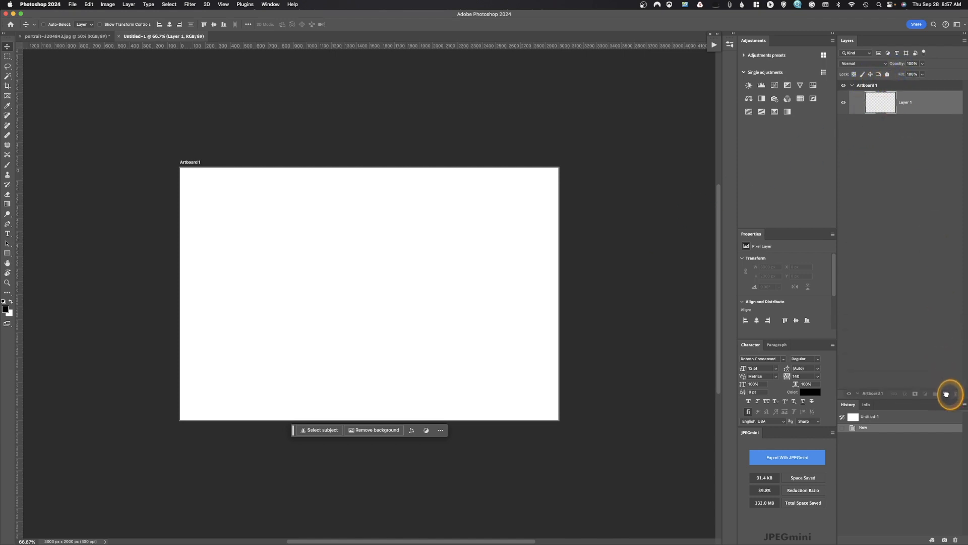
# Step: Try duplicating with Cmd+J, leaving Artboard 1 as the only white artboard
pyautogui.press('cmd+j')
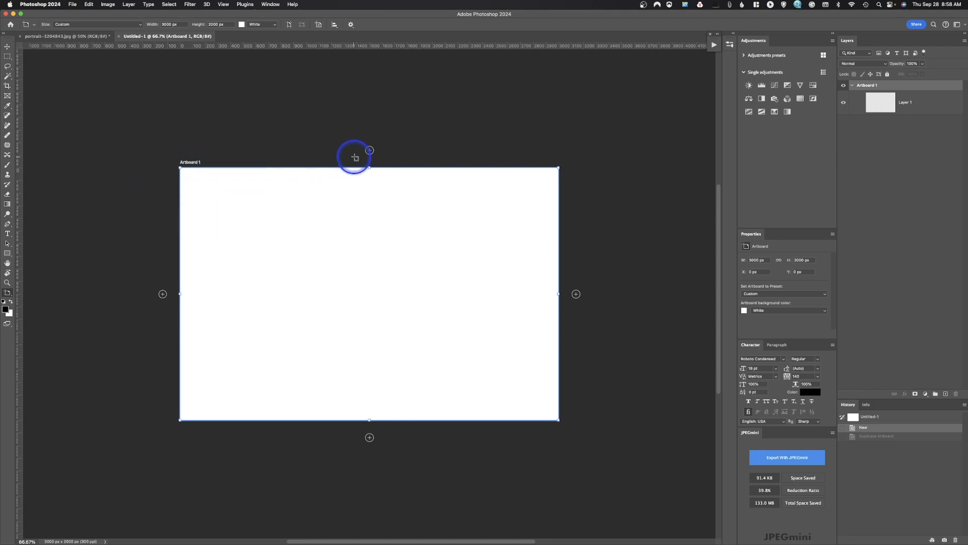
pyautogui.moveTo(455, 398)
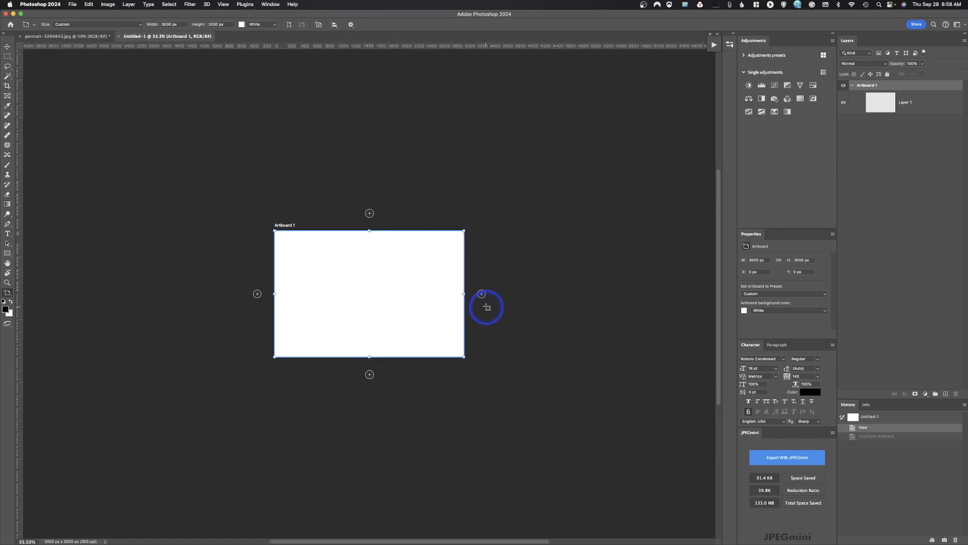
pyautogui.moveTo(367, 229)
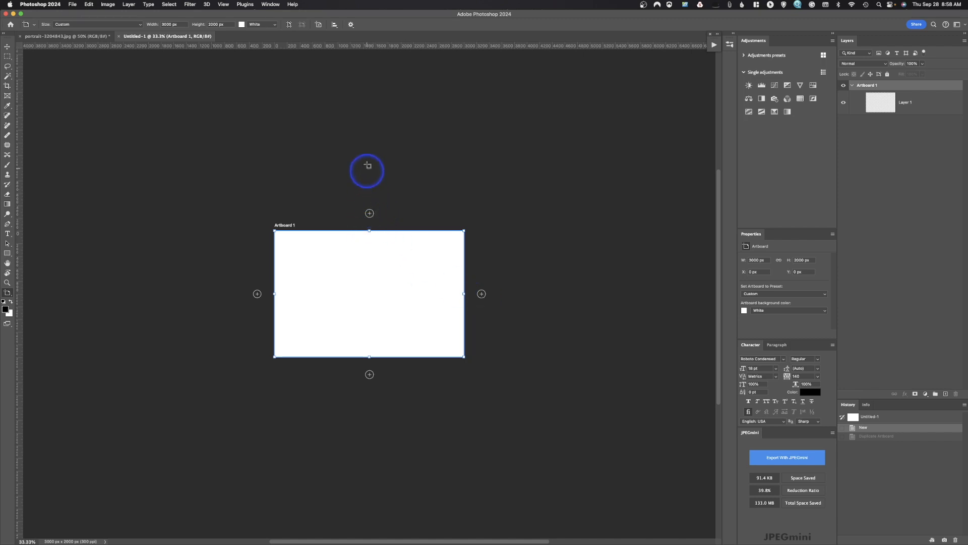
pyautogui.moveTo(473, 297)
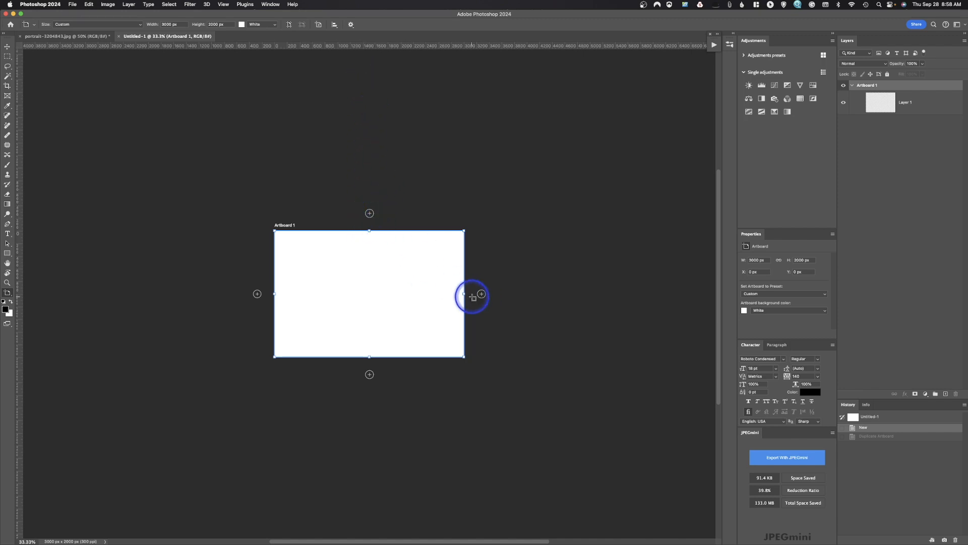
# Step: Add artboards beside the first and left of Artboard 6 to complete the 3×3 grid
pyautogui.click(481, 294)
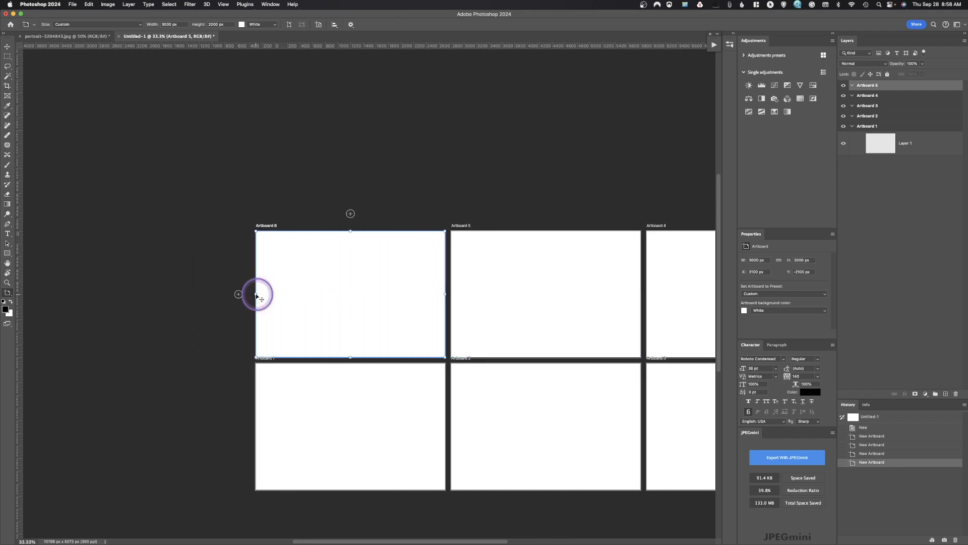
pyautogui.click(258, 294)
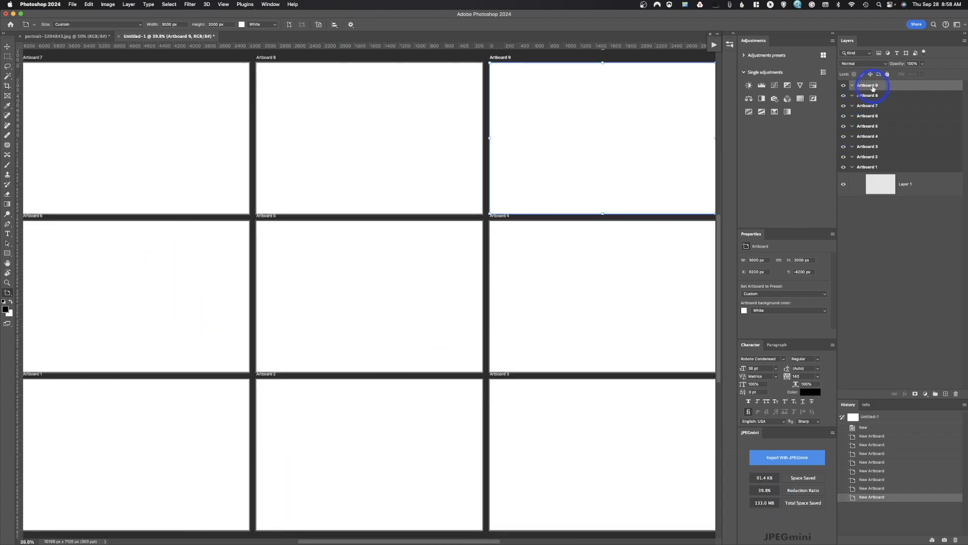
pyautogui.moveTo(871, 86)
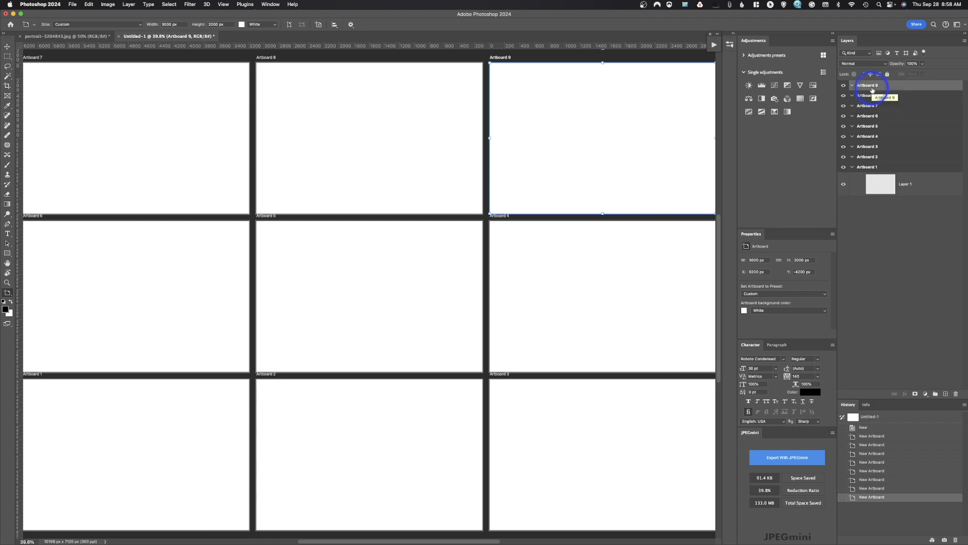
pyautogui.moveTo(866, 161)
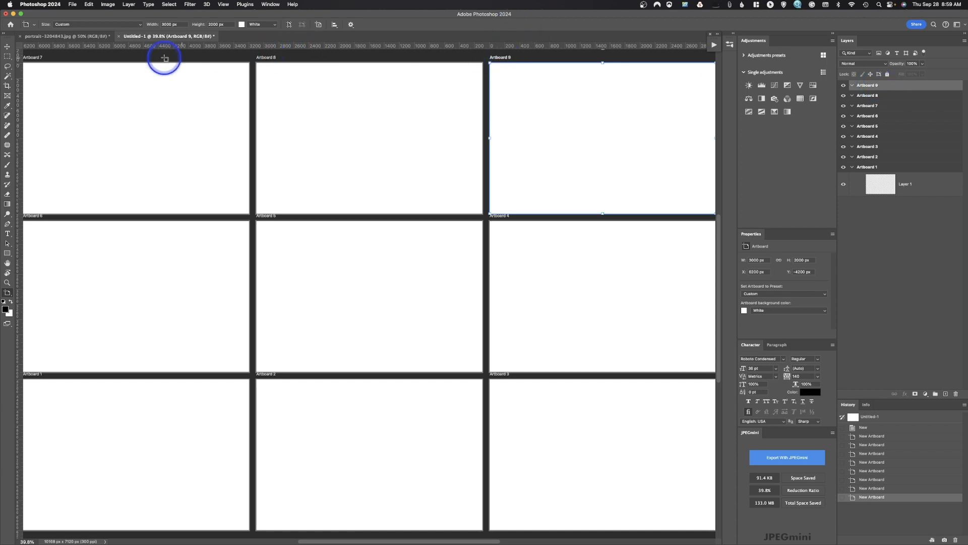
pyautogui.moveTo(650, 139)
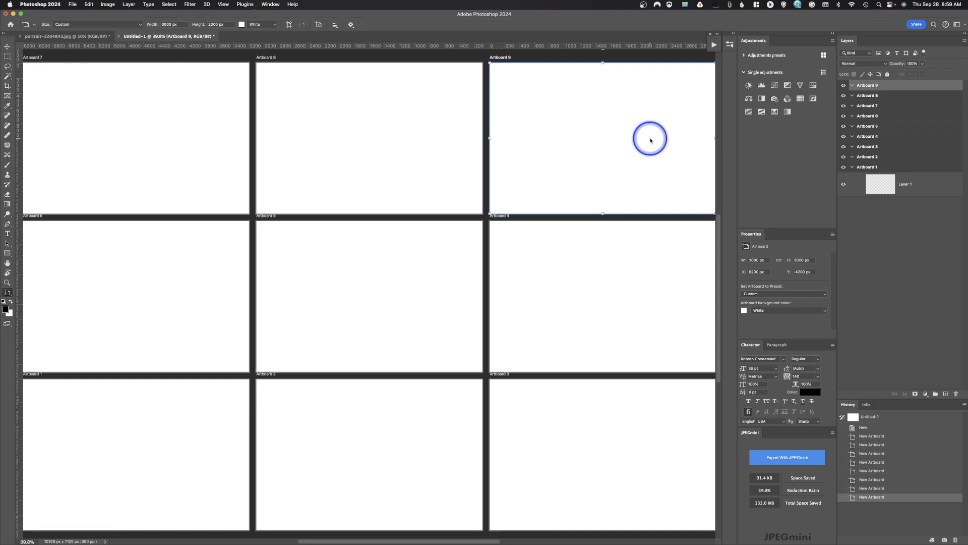
# Step: Paste the portrait in place on Artboard 9, then select Artboard 8 for the next paste
pyautogui.click(88, 4)
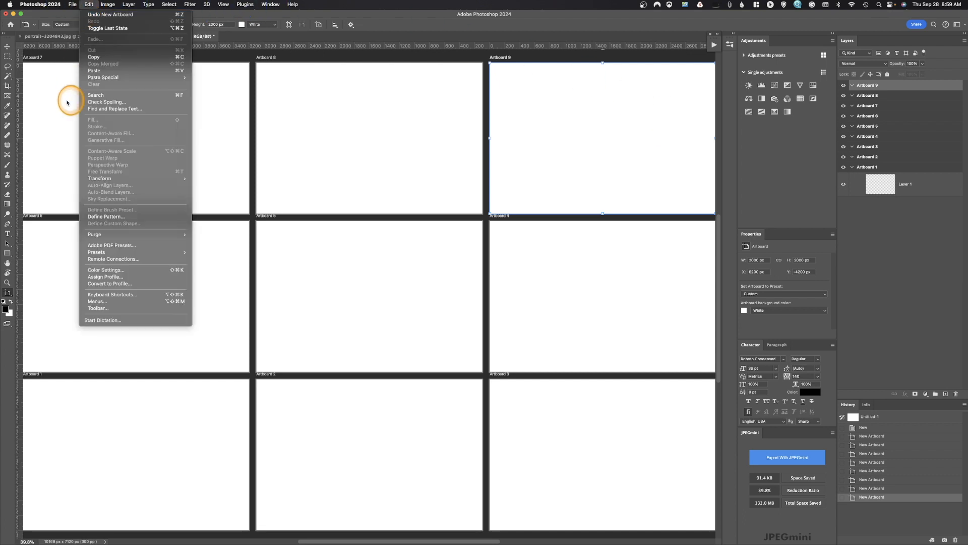
pyautogui.moveTo(103, 77)
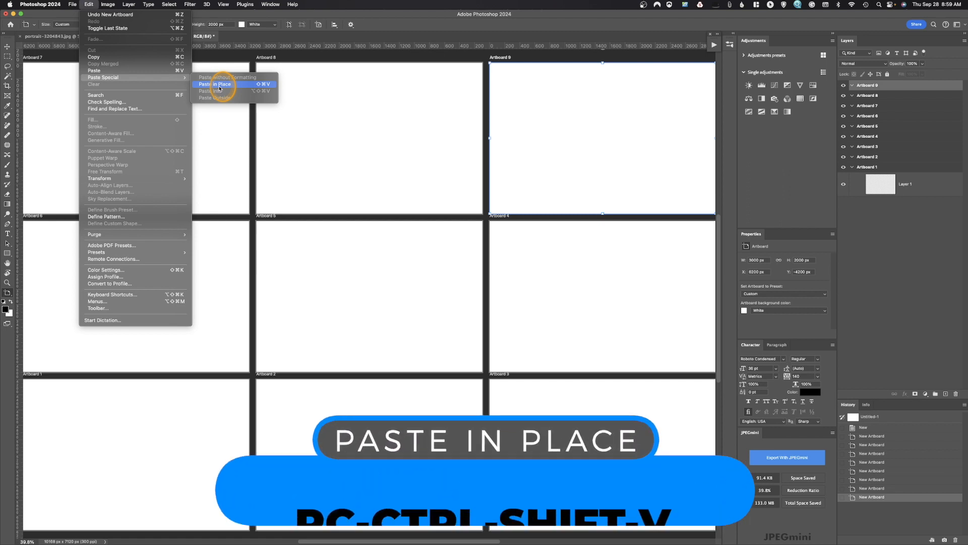
pyautogui.click(217, 84)
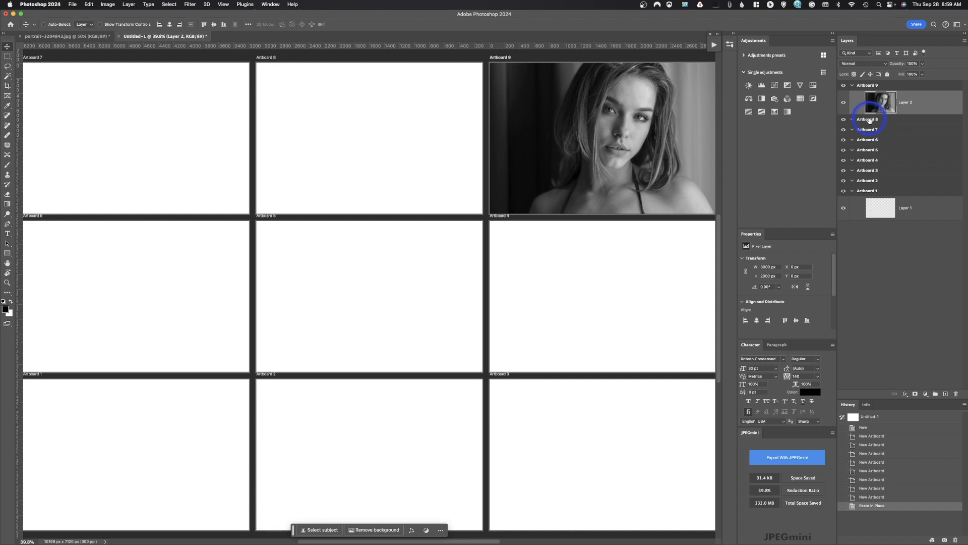
pyautogui.click(867, 118)
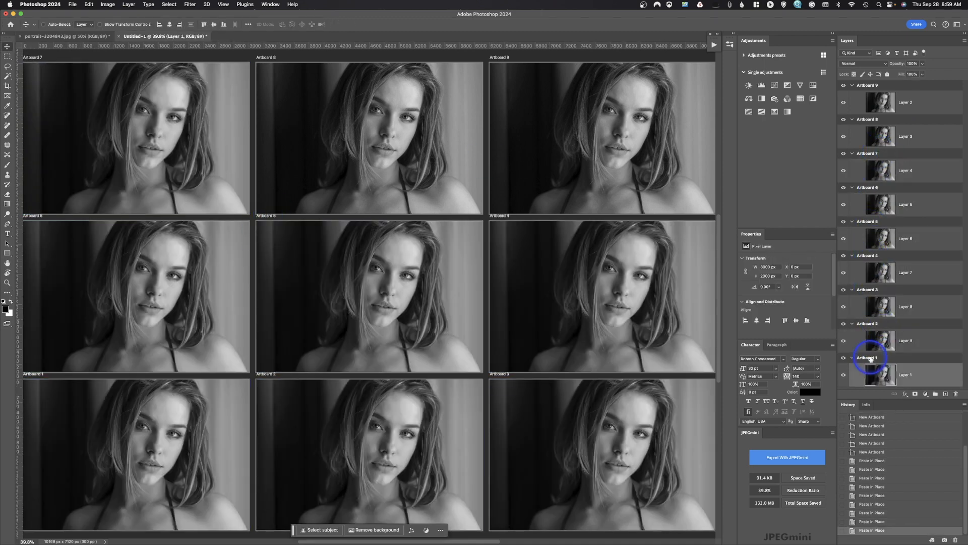
pyautogui.moveTo(869, 358)
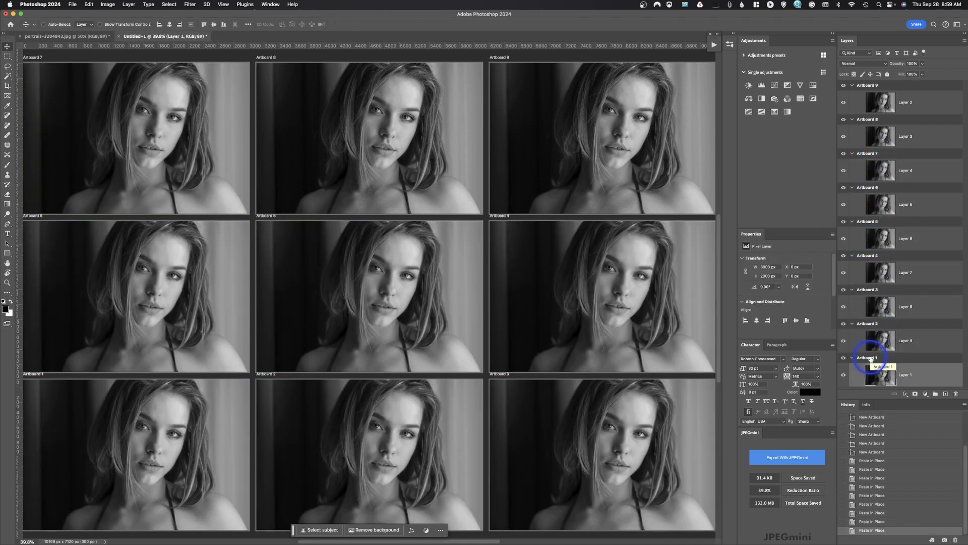
pyautogui.moveTo(899, 339)
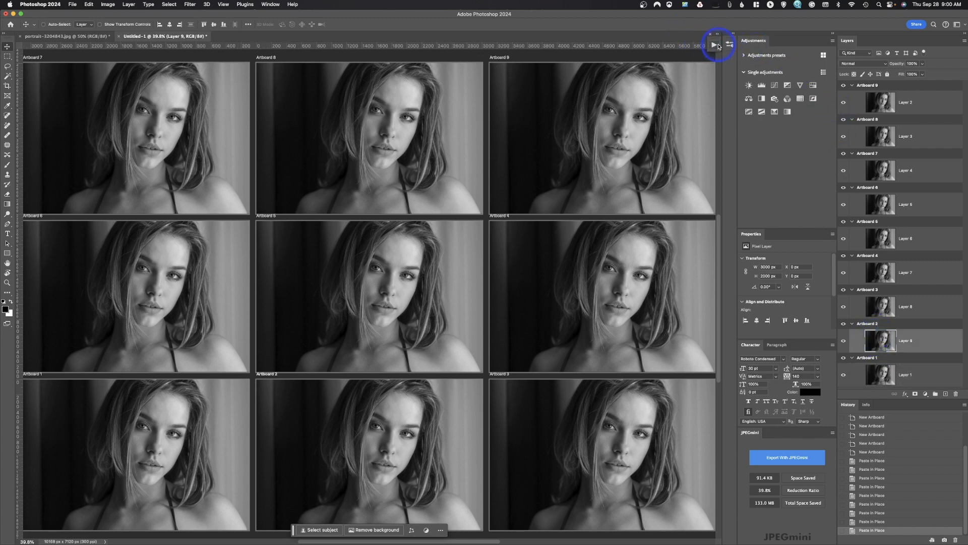
# Step: Open the Actions panel to reach the Split Toning actions
pyautogui.click(715, 46)
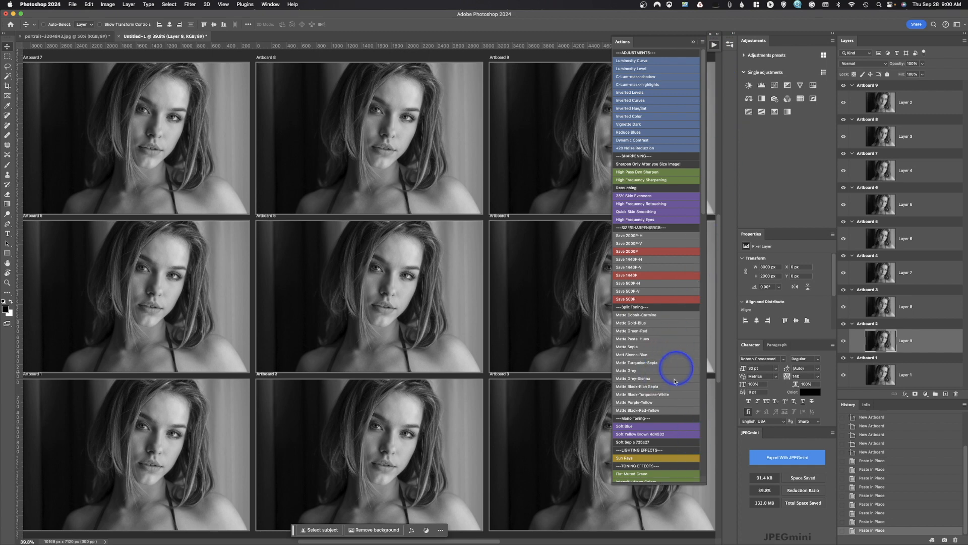
pyautogui.moveTo(653, 317)
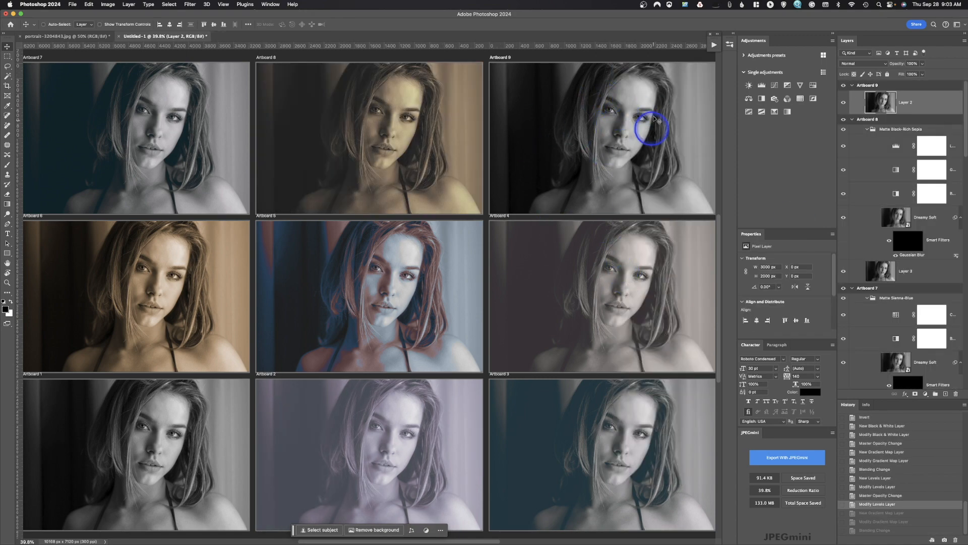
pyautogui.moveTo(723, 144)
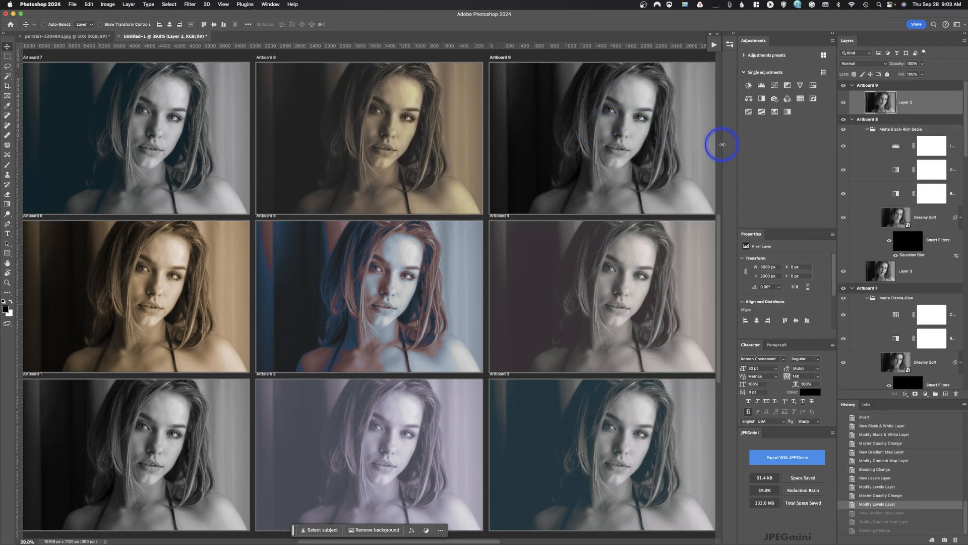
pyautogui.moveTo(666, 275)
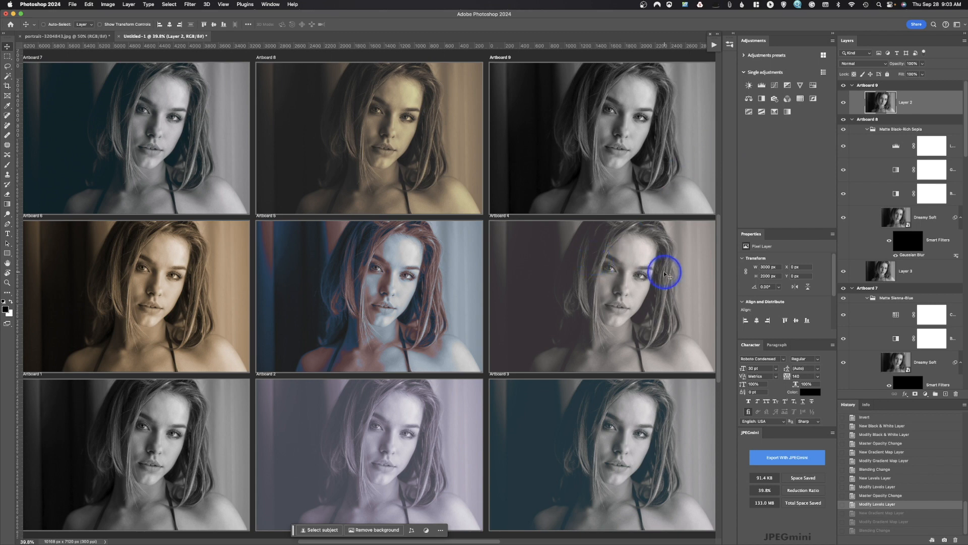
pyautogui.moveTo(789, 168)
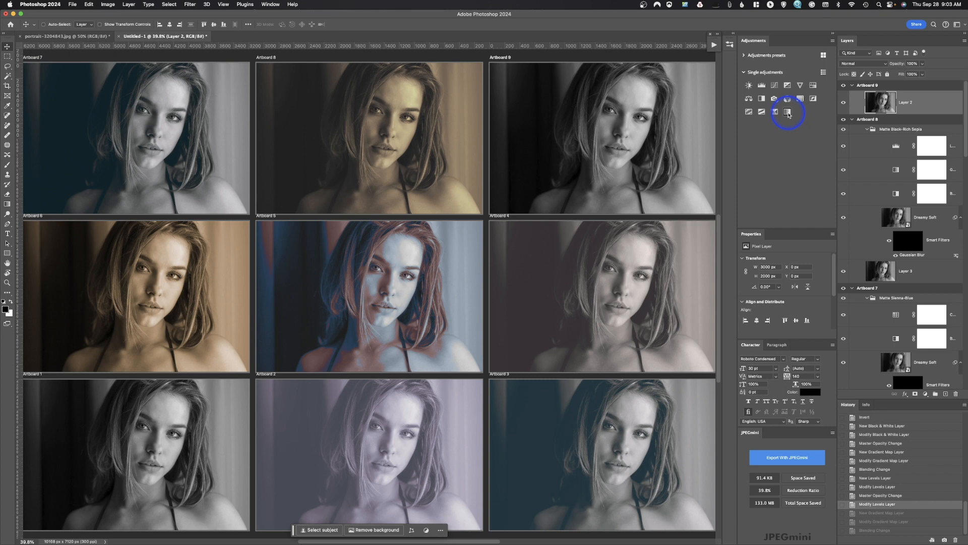
# Step: Add a black-to-white Gradient Map adjustment above Artboard 9's portrait layer
pyautogui.click(787, 112)
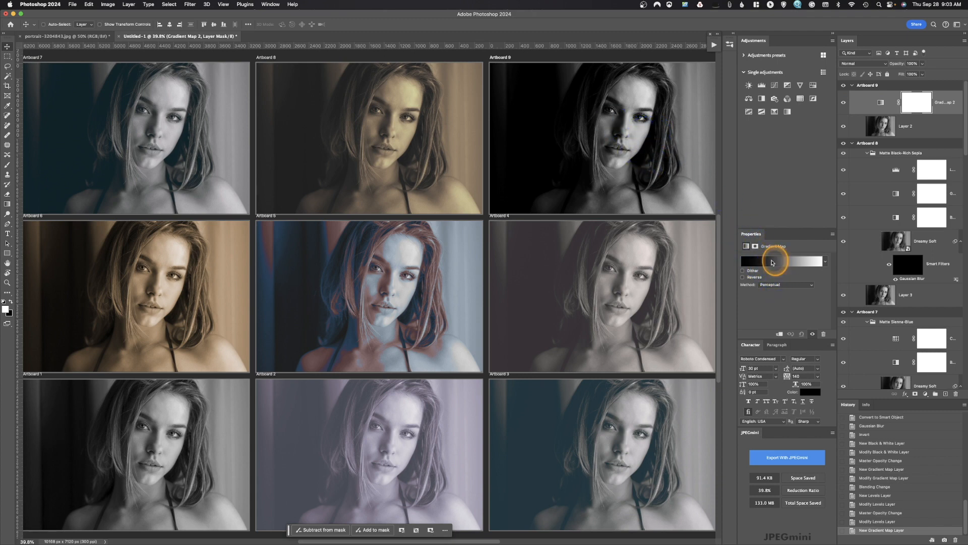
# Step: Apply a purple preset from the Gradient Editor's Purples folder to Artboard 9's gradient map
pyautogui.click(782, 261)
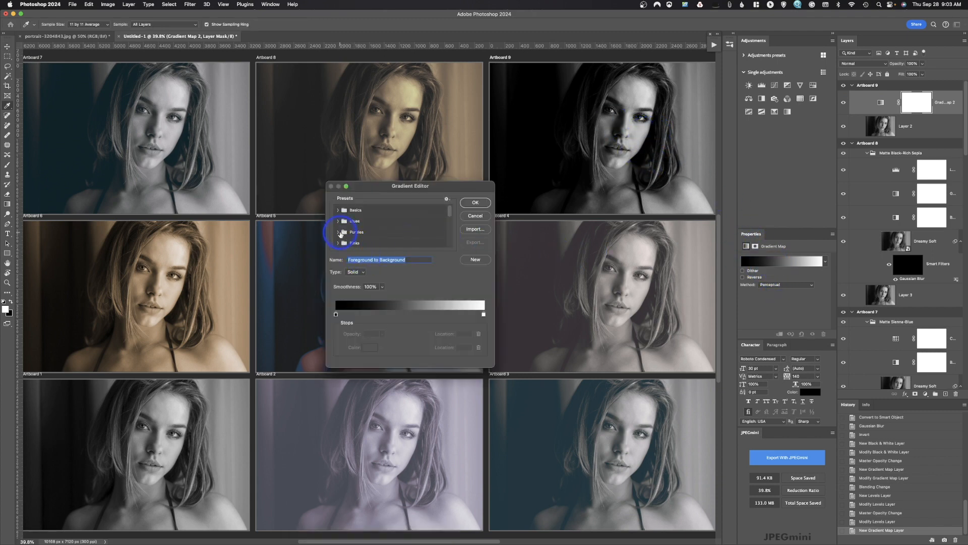
pyautogui.click(338, 231)
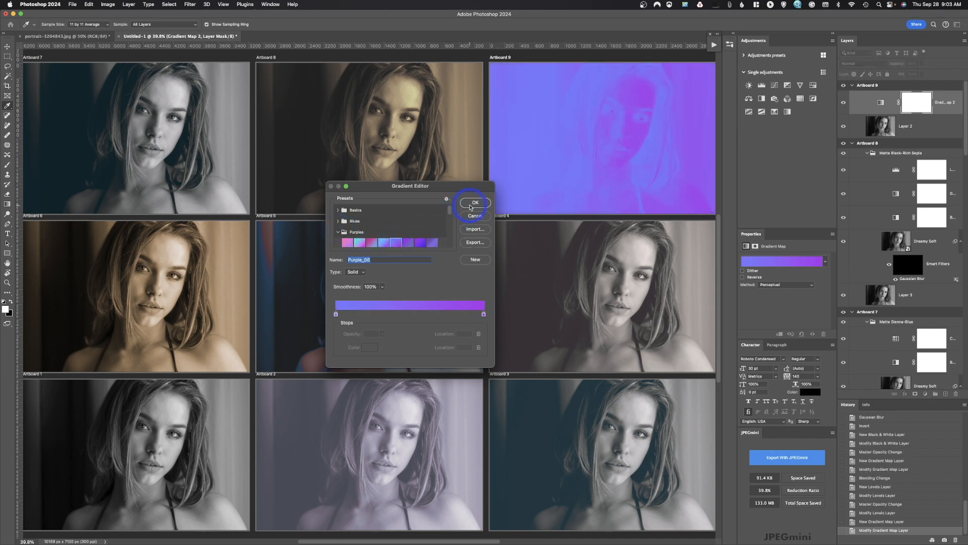
pyautogui.click(474, 203)
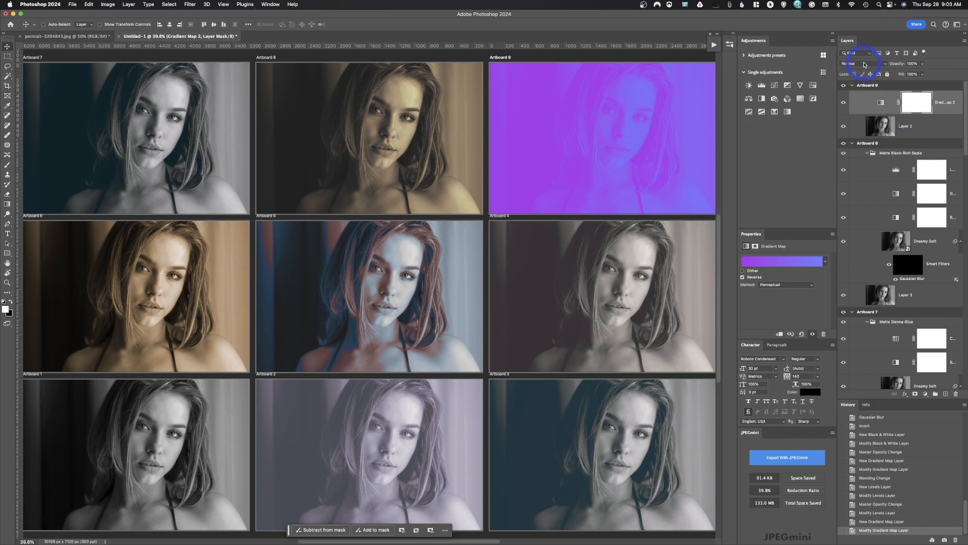
# Step: Set the purple Gradient Map layer's blend mode to Color
pyautogui.click(856, 63)
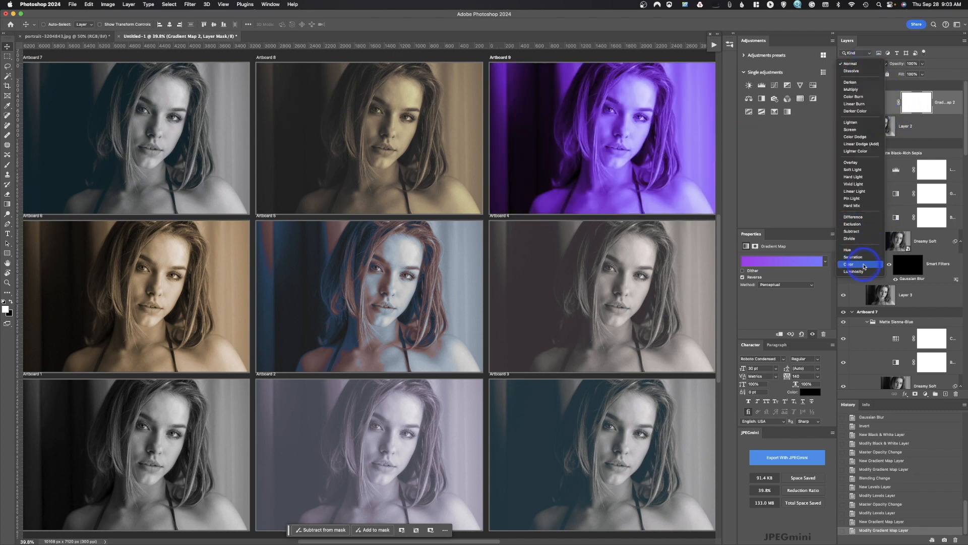
pyautogui.click(852, 263)
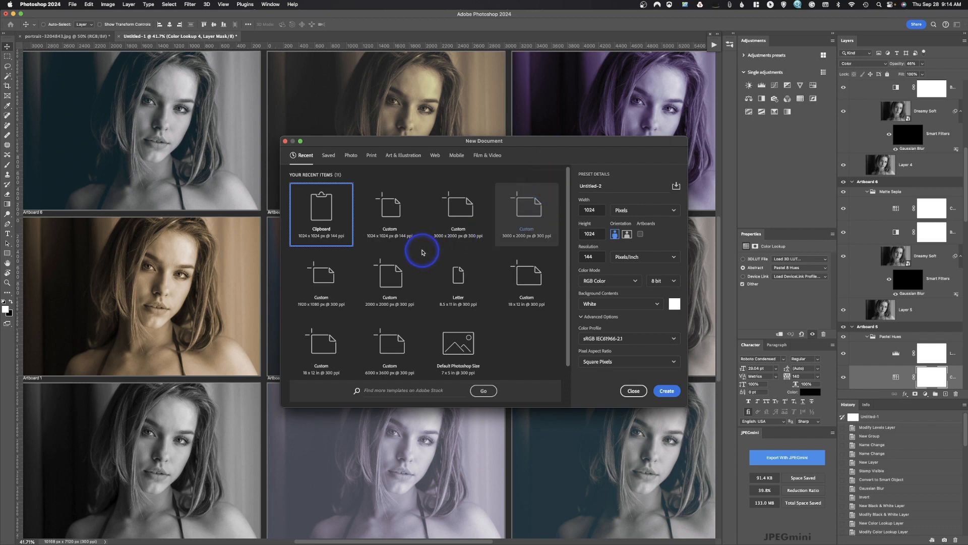
# Step: Set up Untitled-2 from the recent 3000 × 2000 px @ 300 ppi preset with Artboards ticked
pyautogui.click(457, 213)
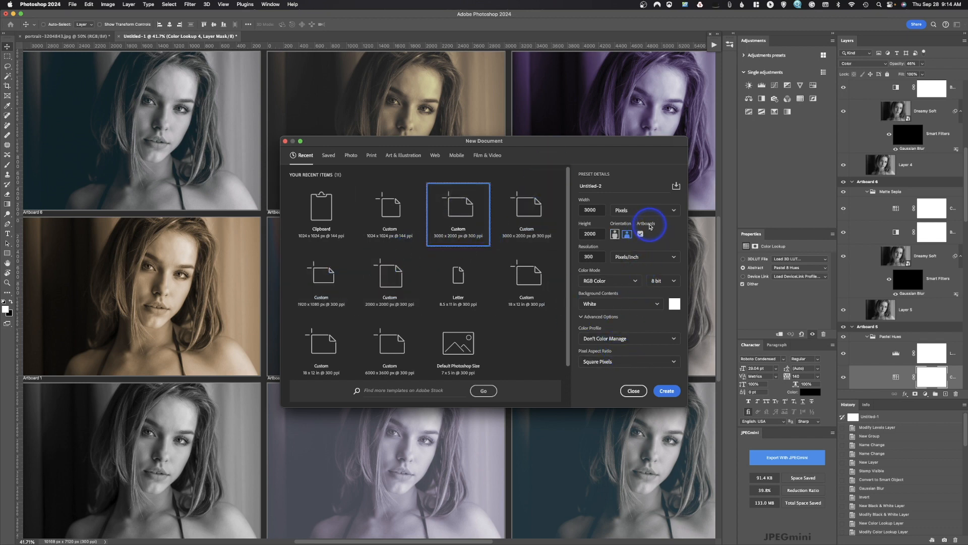
pyautogui.click(666, 390)
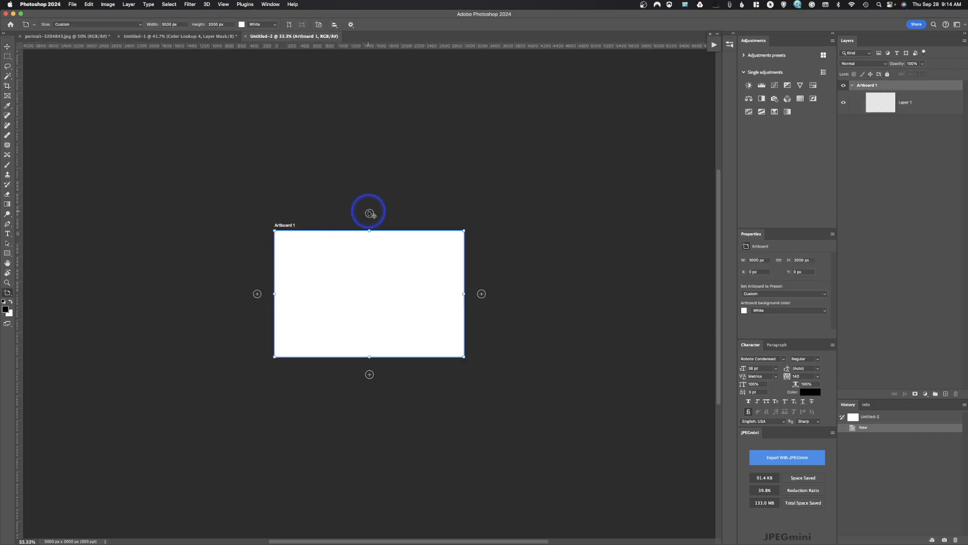
pyautogui.moveTo(481, 294)
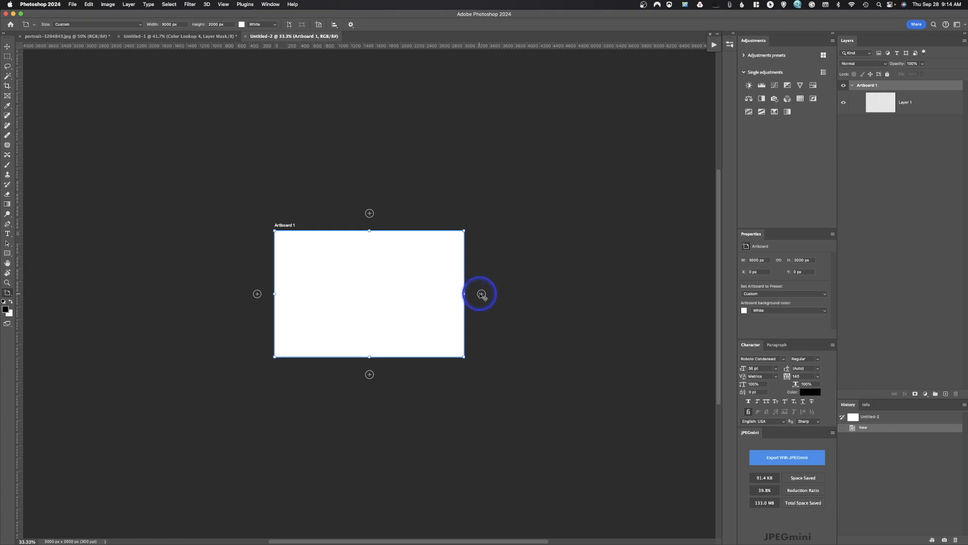
# Step: Add a second white artboard, Artboard 2, to the right of Artboard 1
pyautogui.click(481, 294)
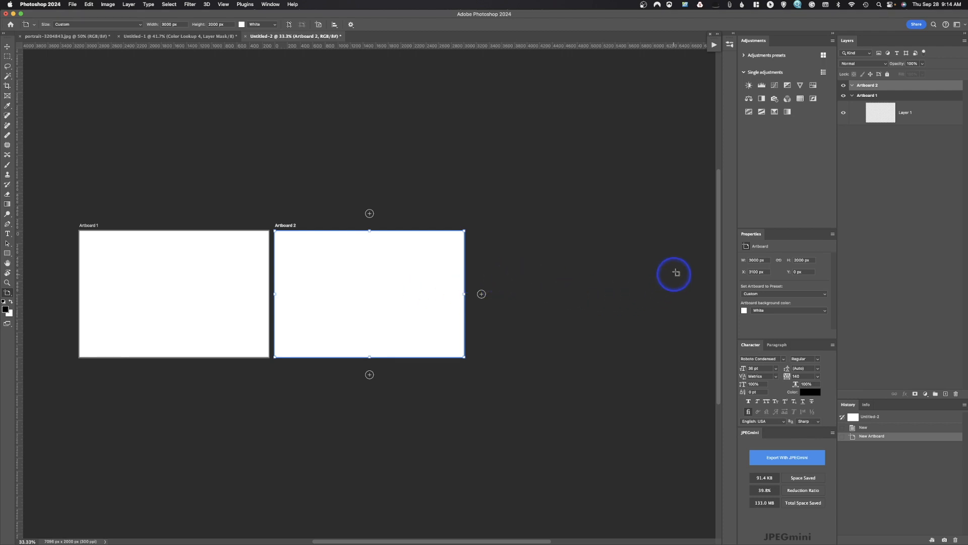
pyautogui.moveTo(784, 229)
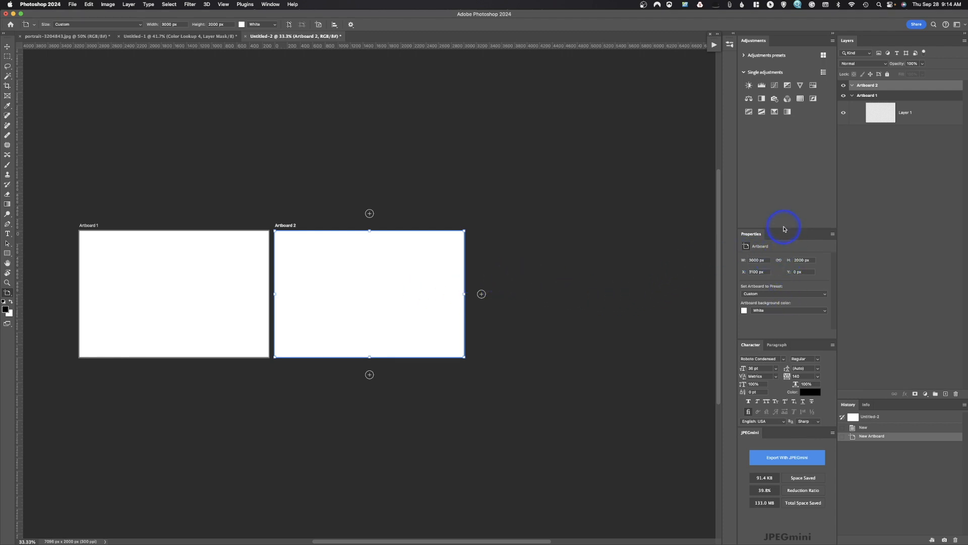
pyautogui.moveTo(779, 277)
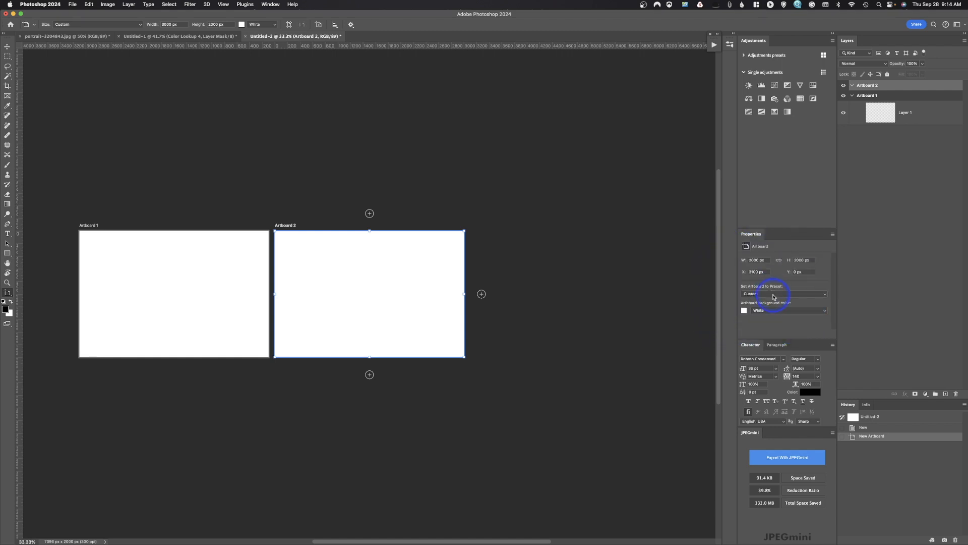
# Step: Resize Artboard 2 to the iPad Pro 10.5 in preset
pyautogui.click(784, 293)
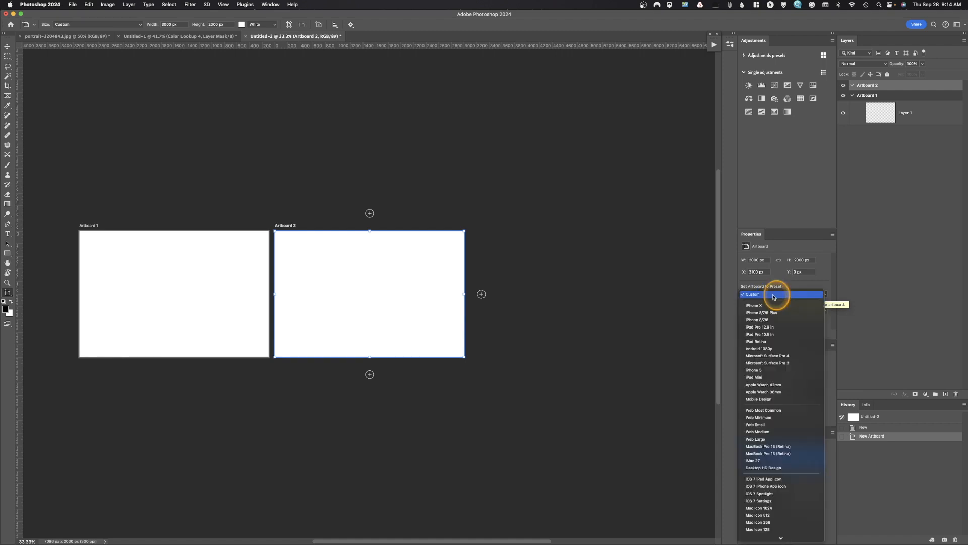
pyautogui.scroll(-3)
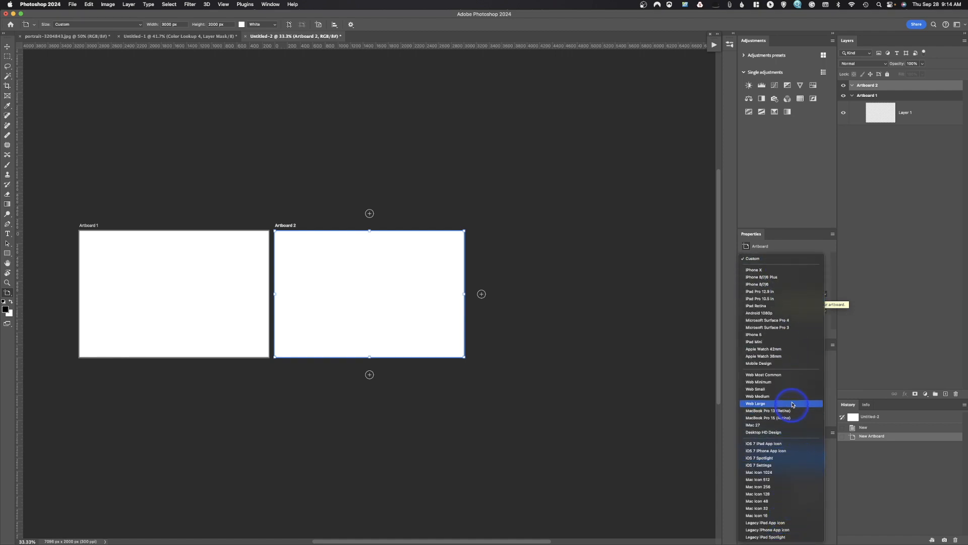
pyautogui.moveTo(792, 299)
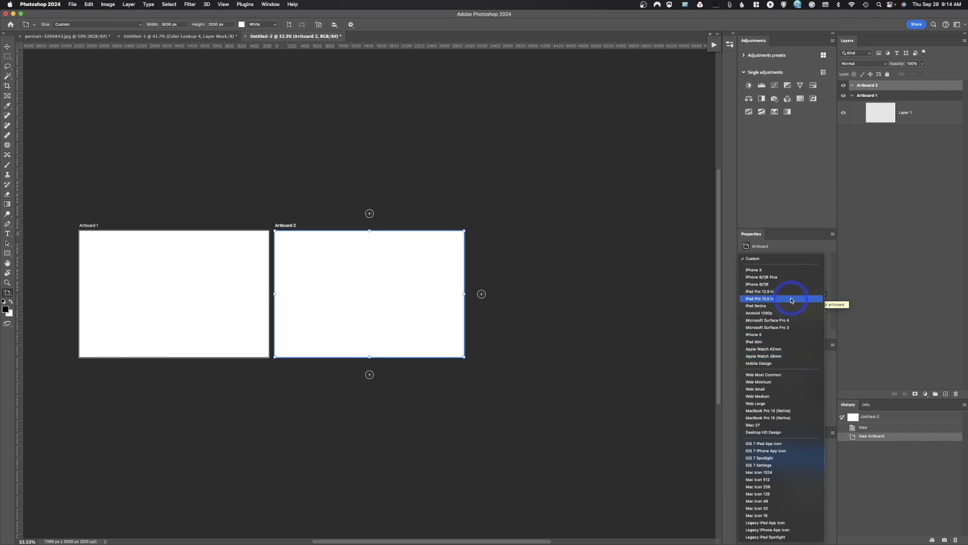
pyautogui.click(759, 298)
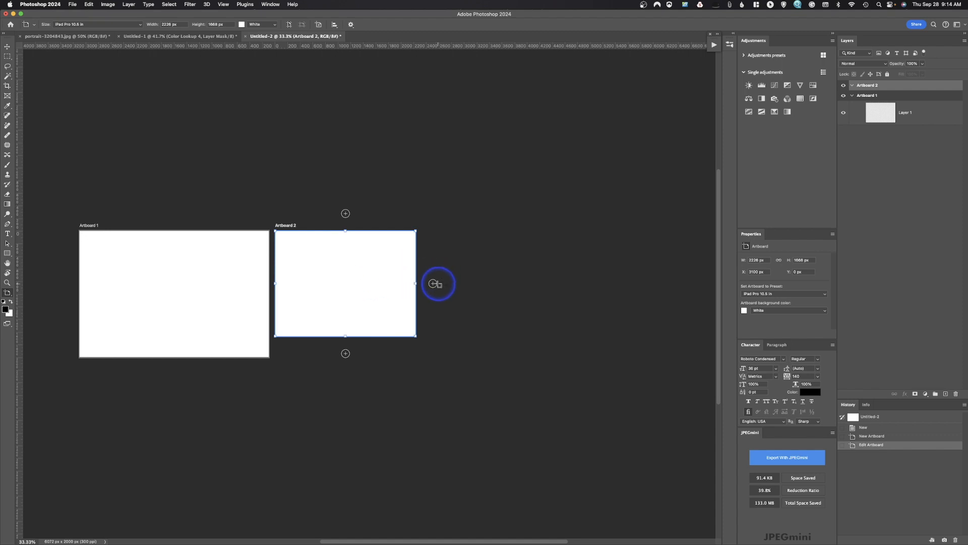
# Step: Add Artboard 3 to the right of Artboard 2 and size it to Mac Icon 512
pyautogui.click(438, 284)
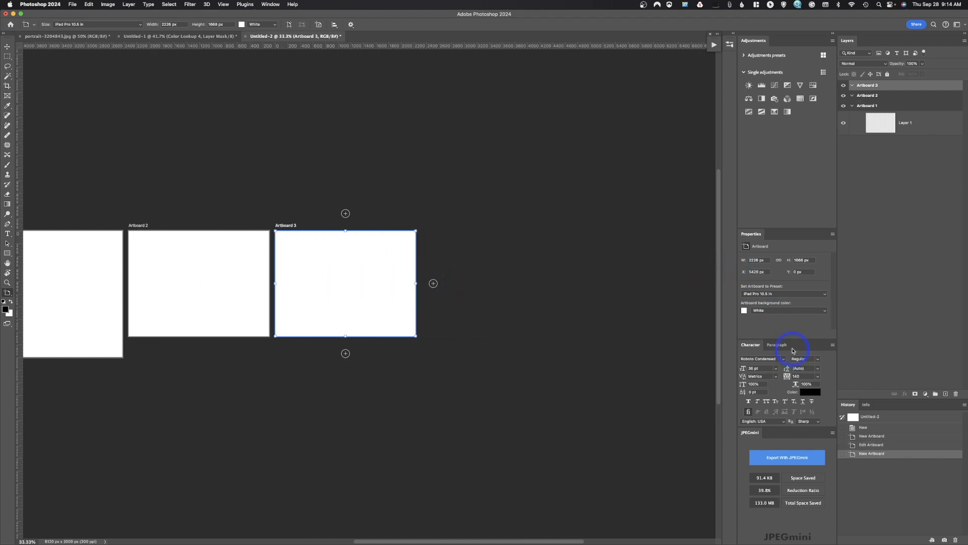
pyautogui.click(784, 294)
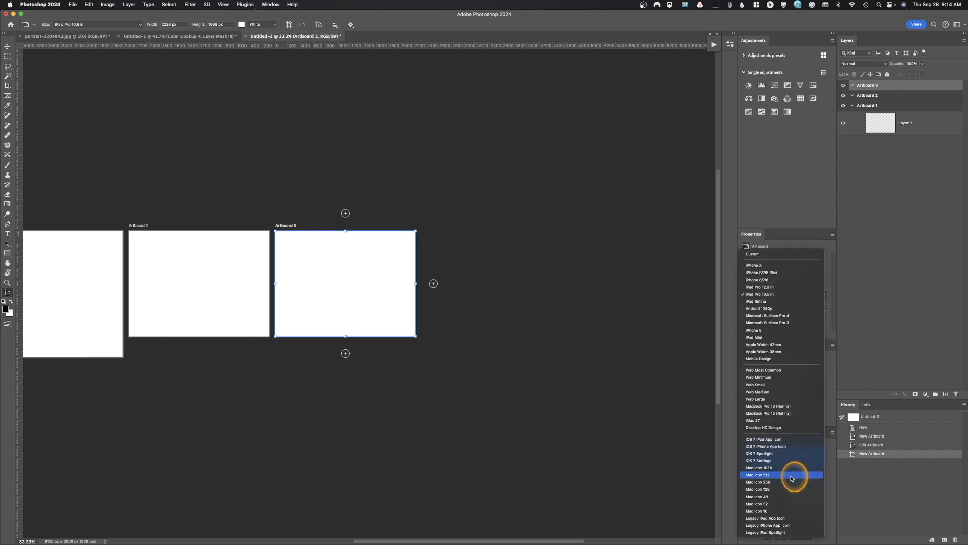
pyautogui.click(757, 475)
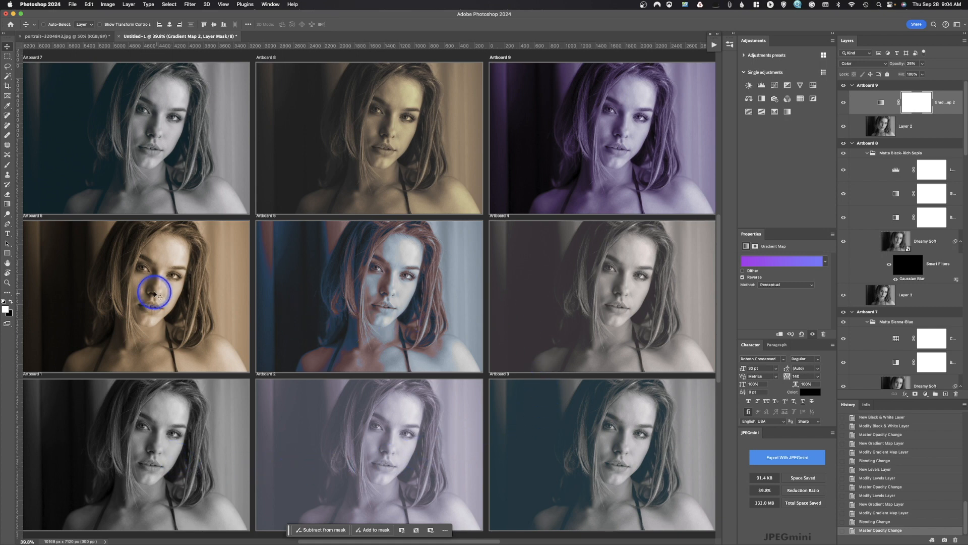
pyautogui.moveTo(768, 173)
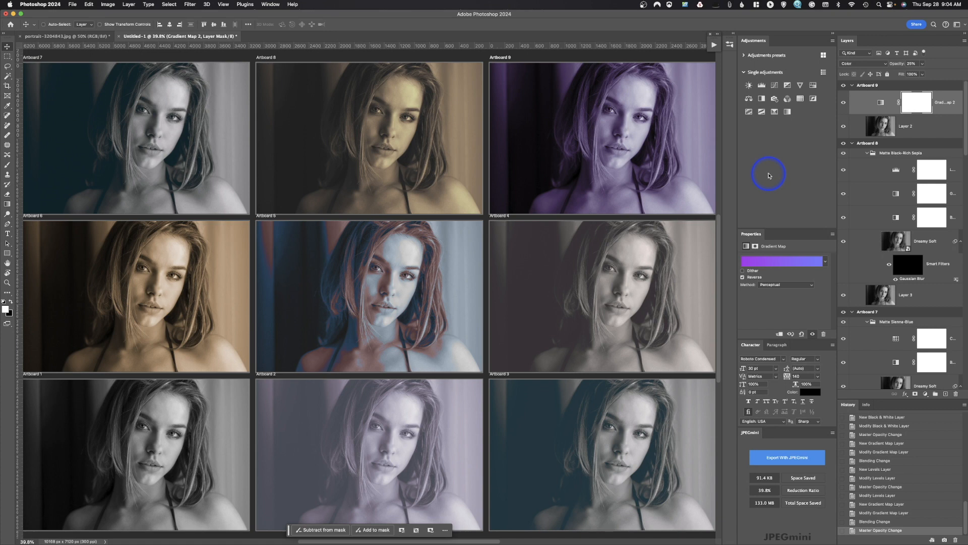
pyautogui.moveTo(137, 163)
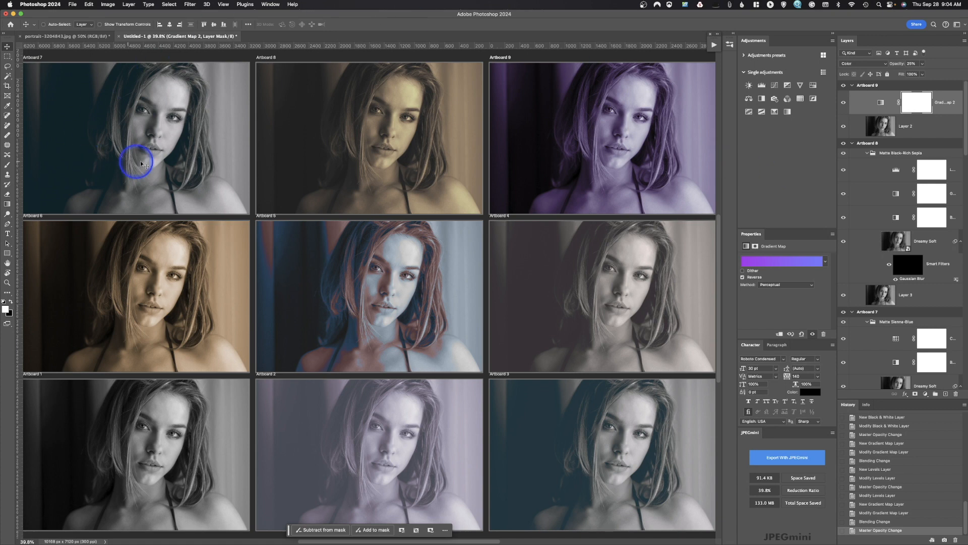
pyautogui.moveTo(268, 216)
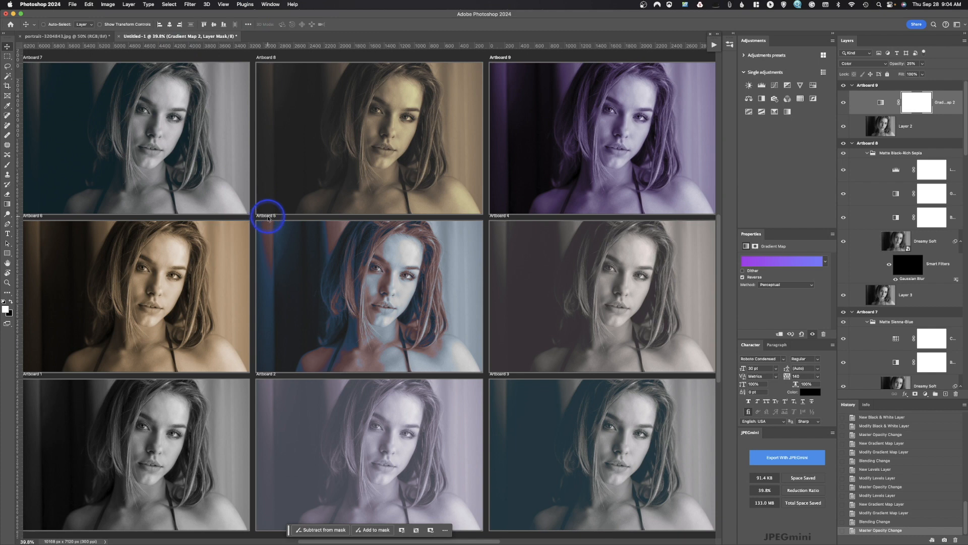
pyautogui.moveTo(330, 217)
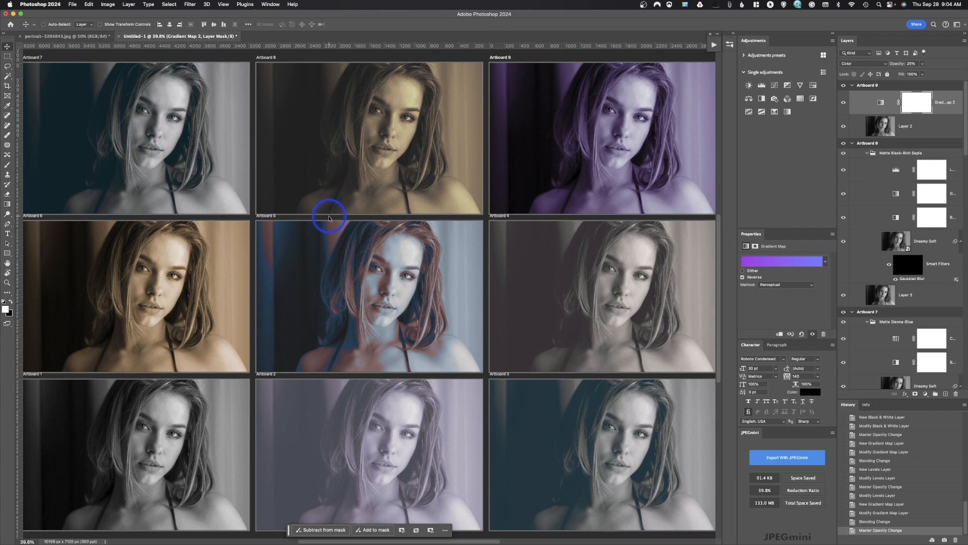